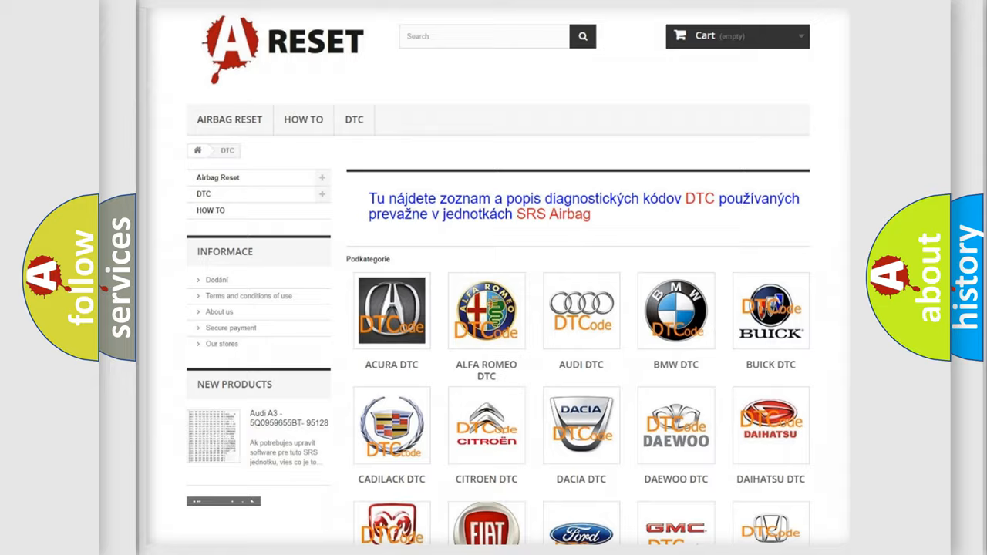
- Scroll the DTC category page until the Chevrolet DTC tile comes into view
scroll(down, 3)
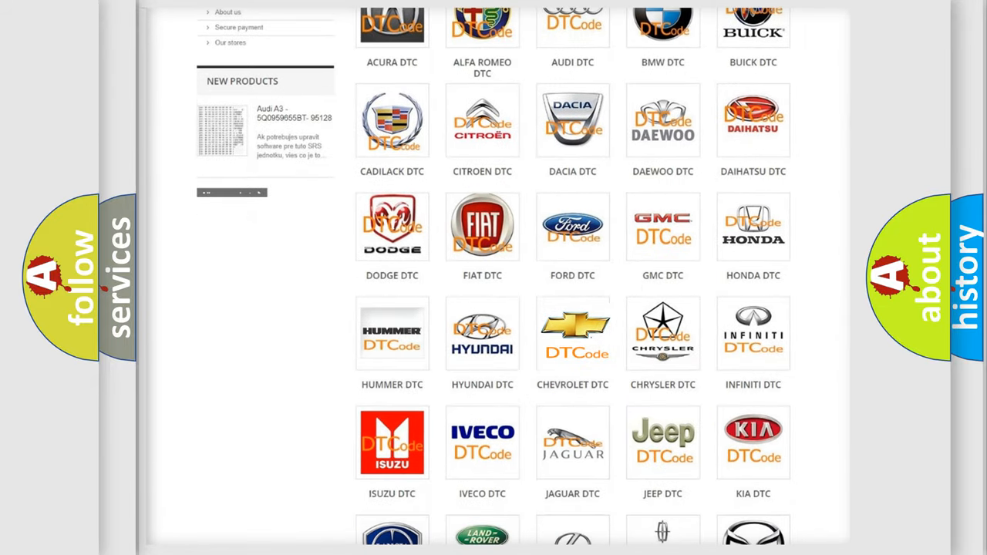
- Open the Chevrolet DTC tile and browse its list of subcategory trouble codes
click(572, 334)
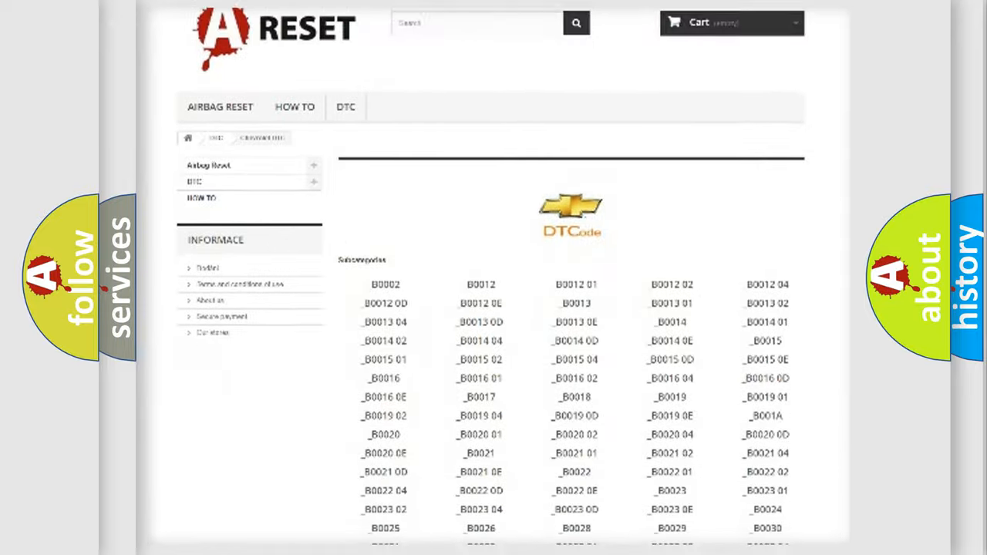
scroll(down, 3)
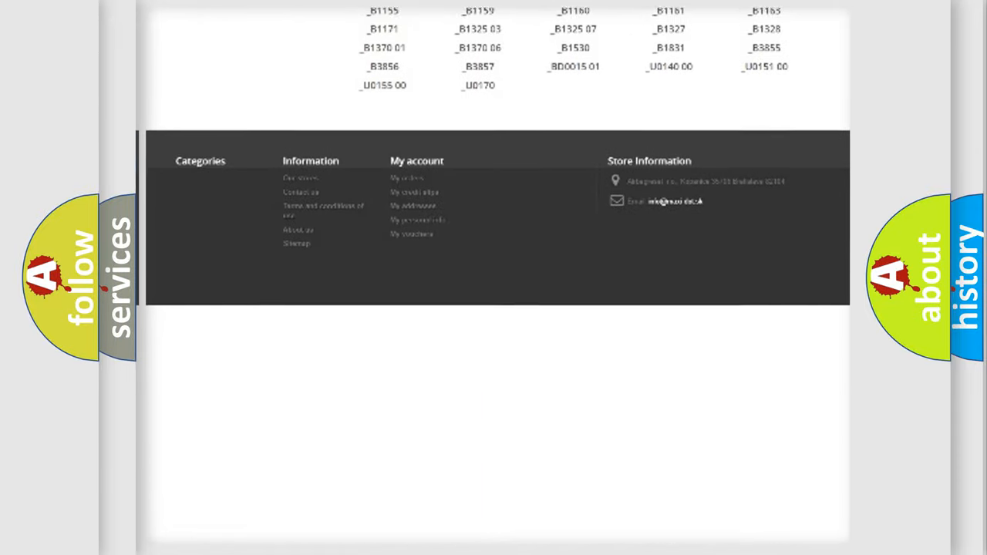
scroll(up, 3)
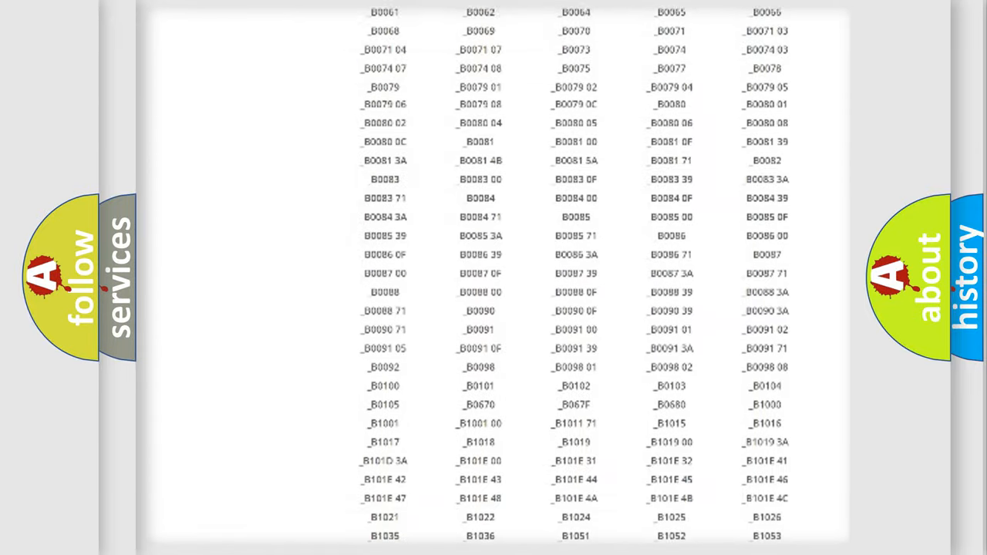
scroll(up, 3)
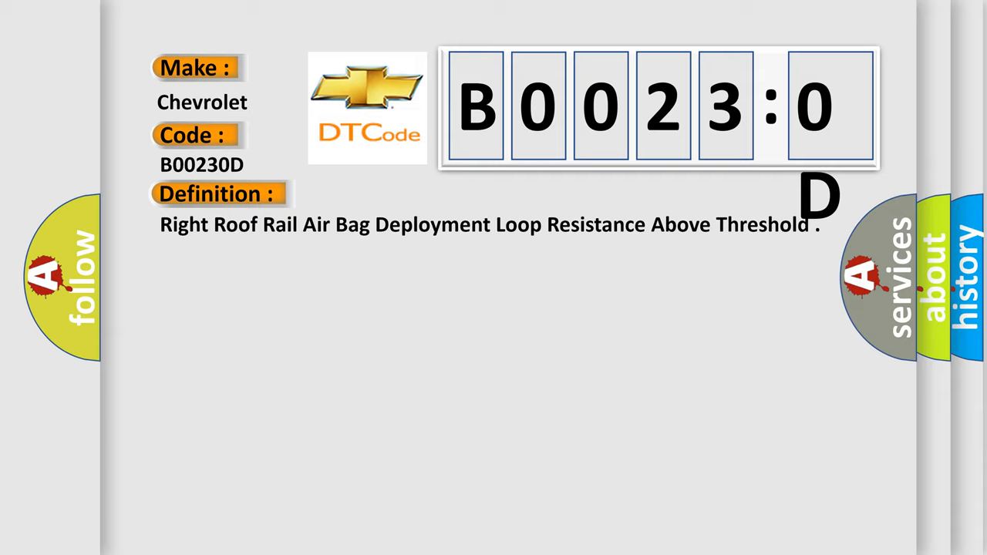
- Show the Description of B00230D stating ignition voltage is between 9-16 V
click(401, 195)
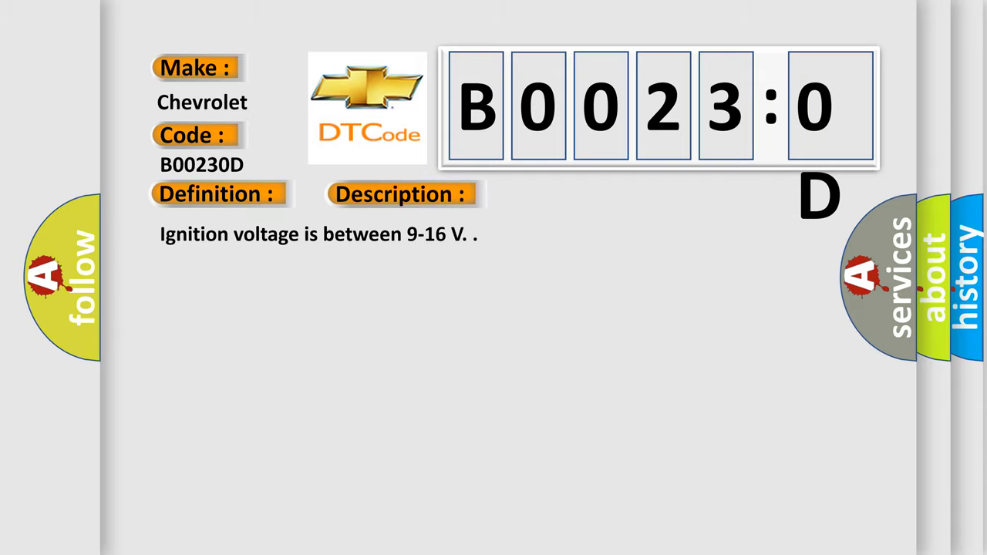